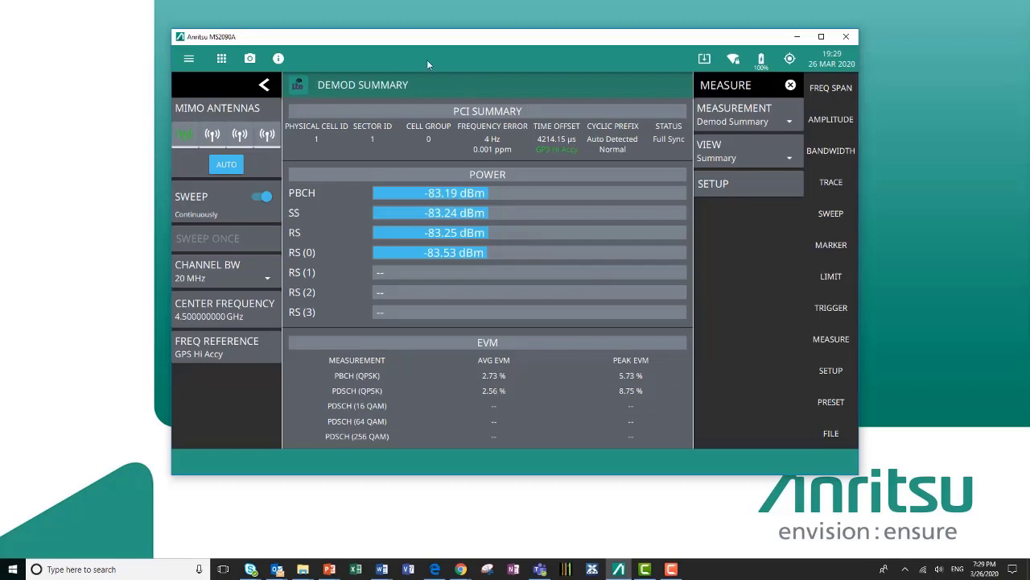
mouse_move(411, 41)
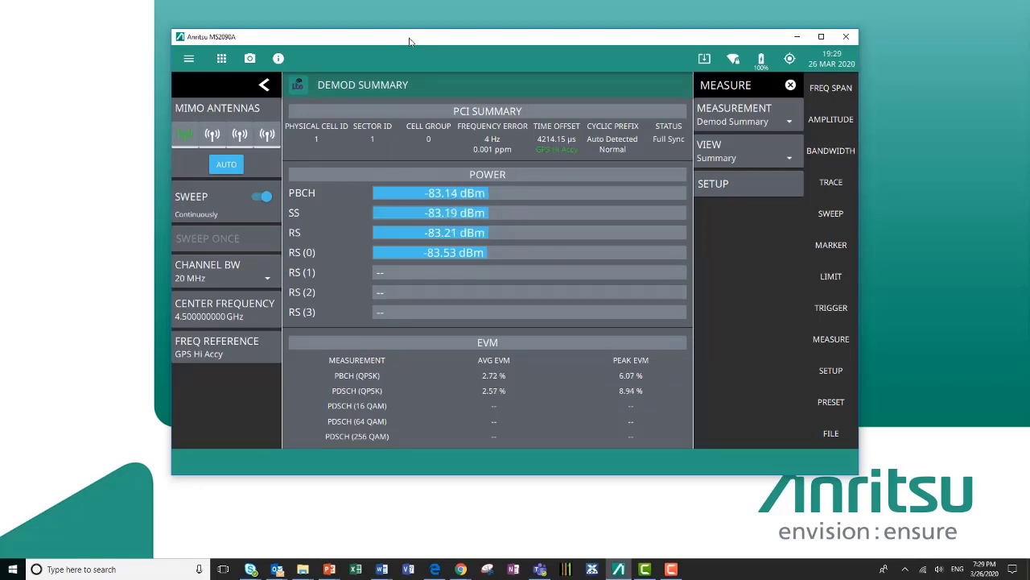
mouse_move(321, 113)
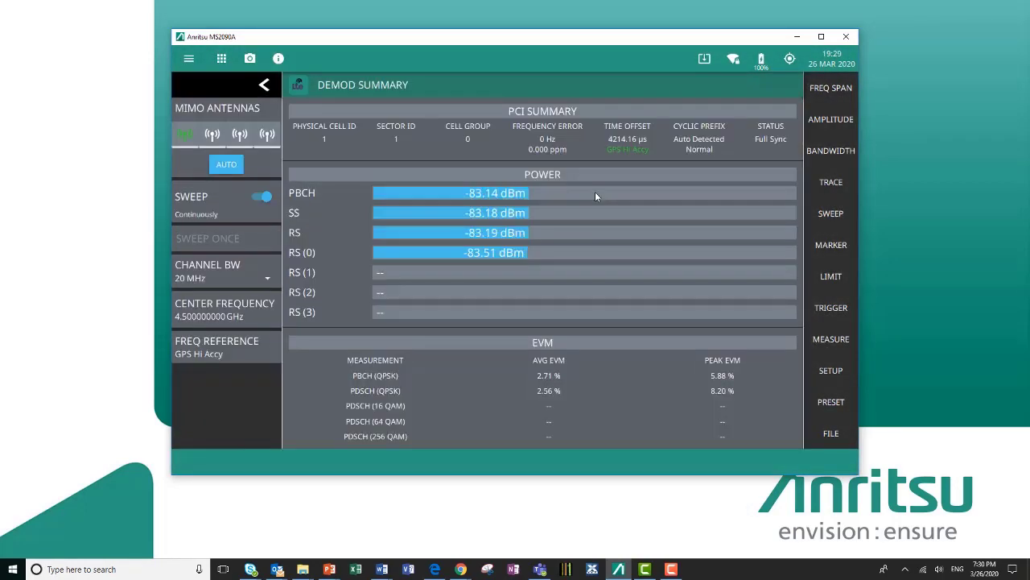
mouse_move(592, 194)
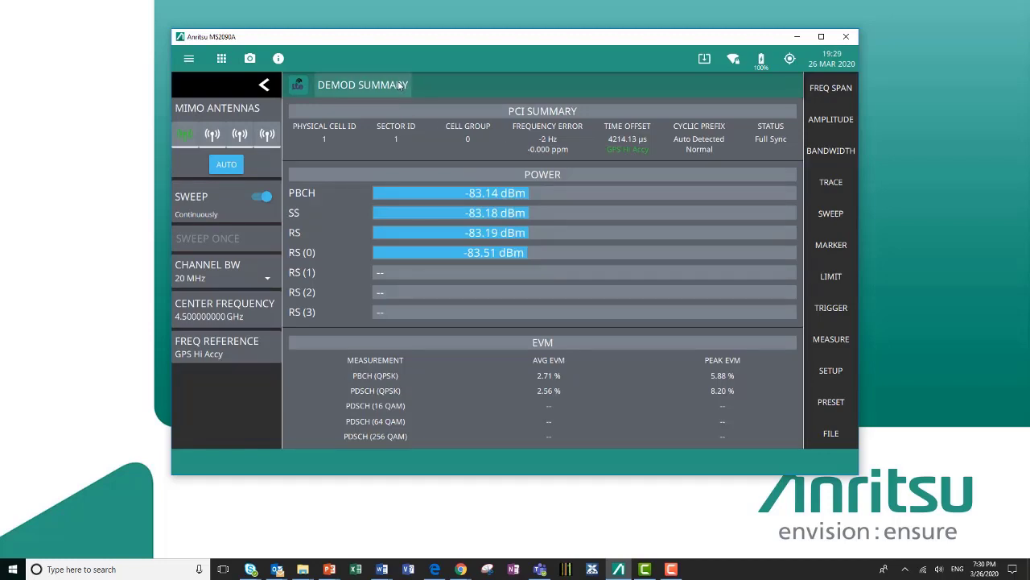
left_click(363, 85)
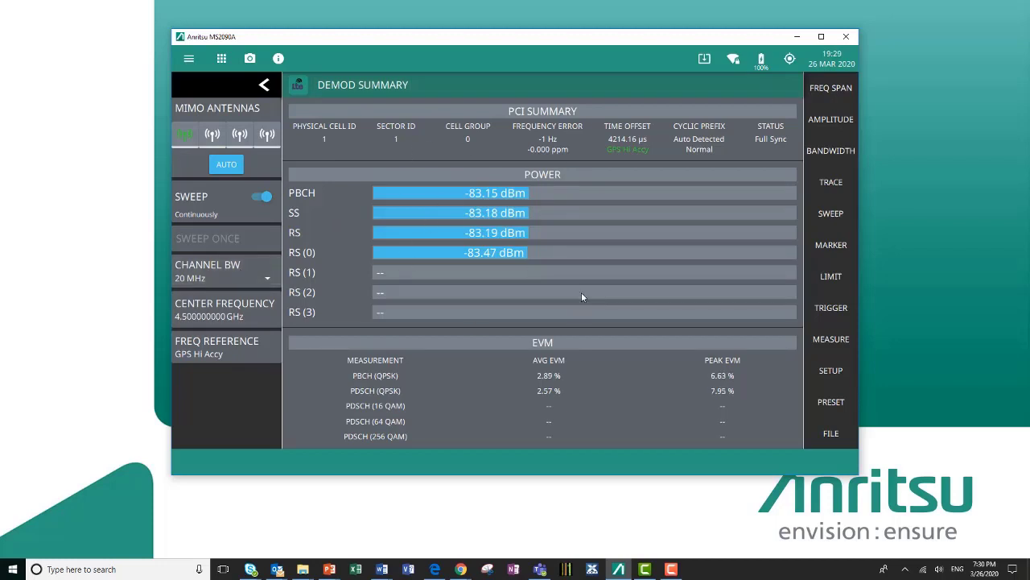
mouse_move(380, 152)
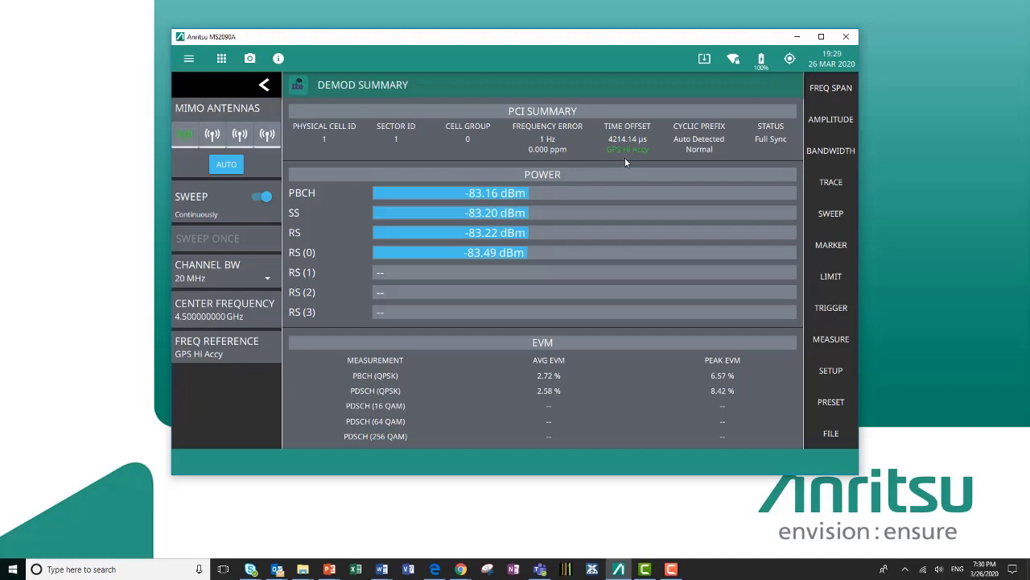
mouse_move(731, 169)
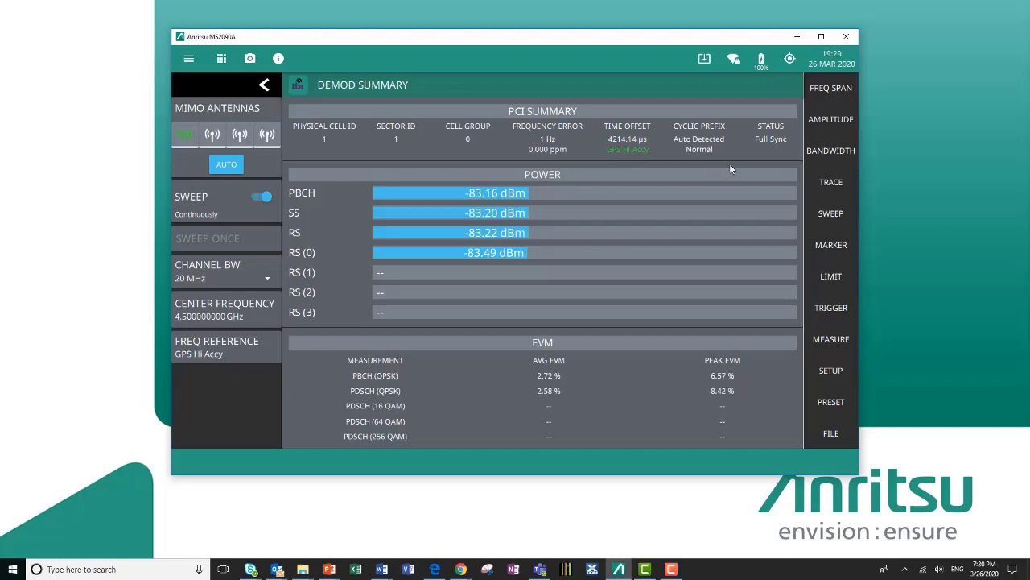
mouse_move(769, 126)
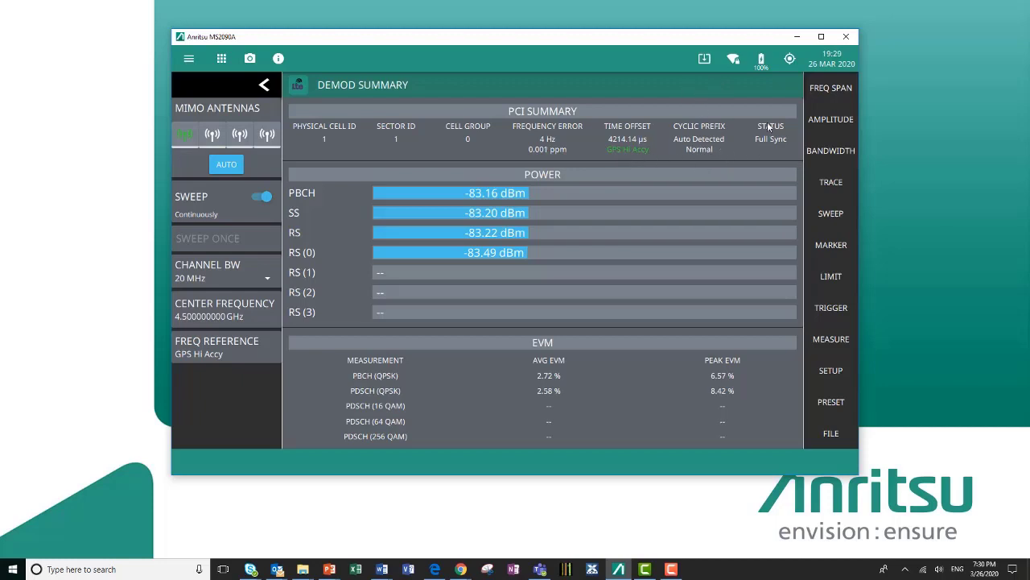
mouse_move(775, 158)
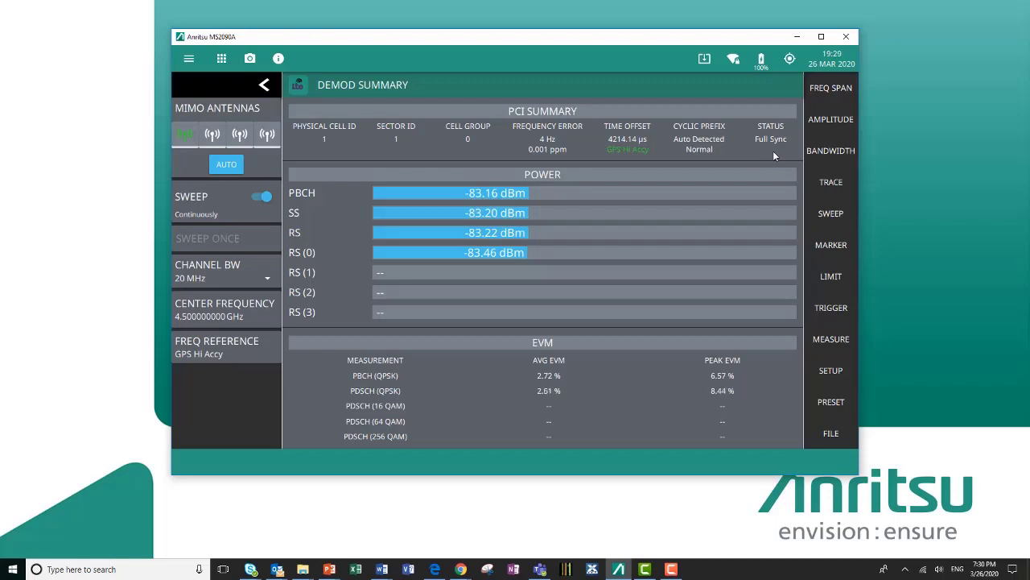
mouse_move(426, 186)
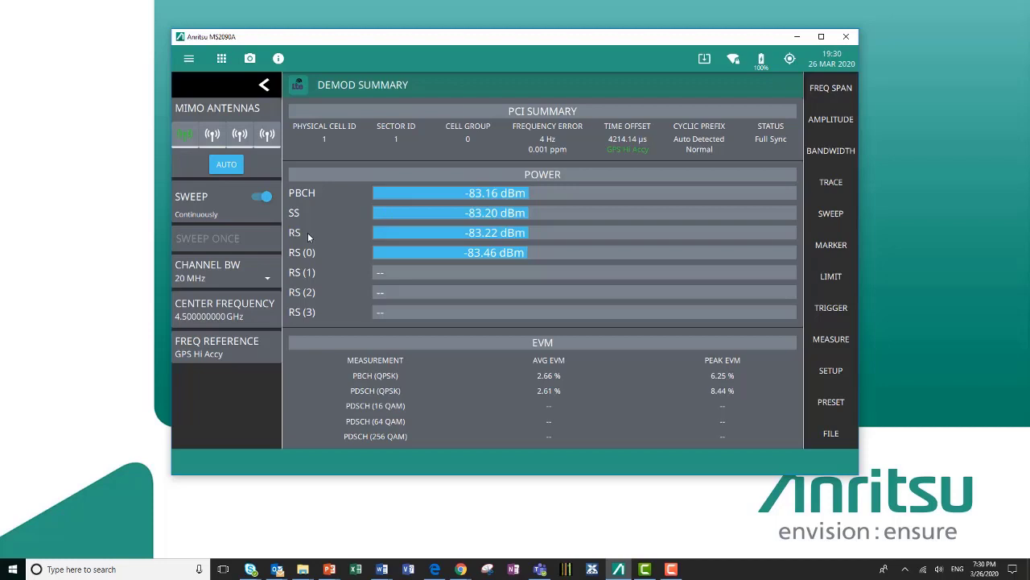
mouse_move(424, 269)
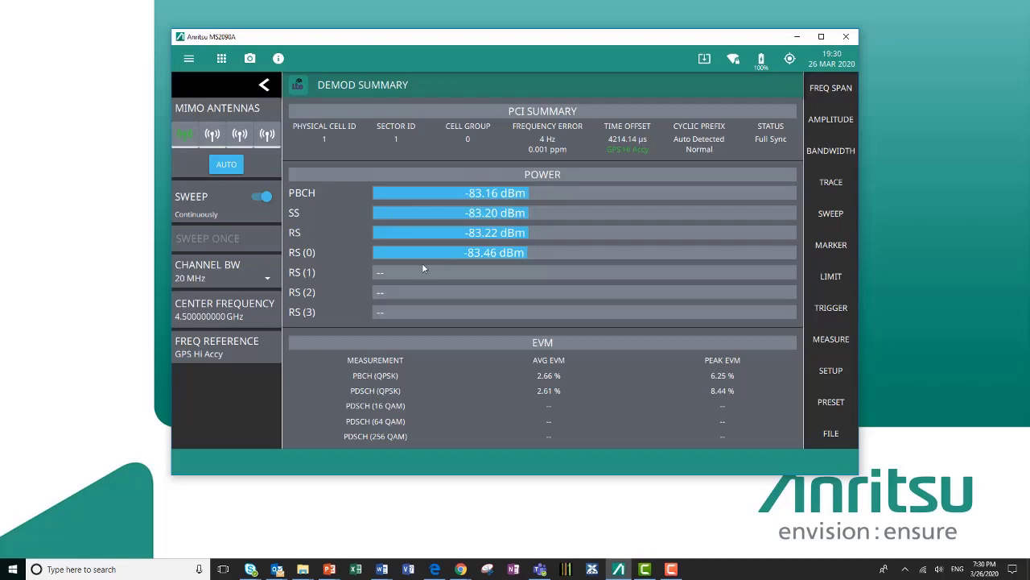
mouse_move(395, 291)
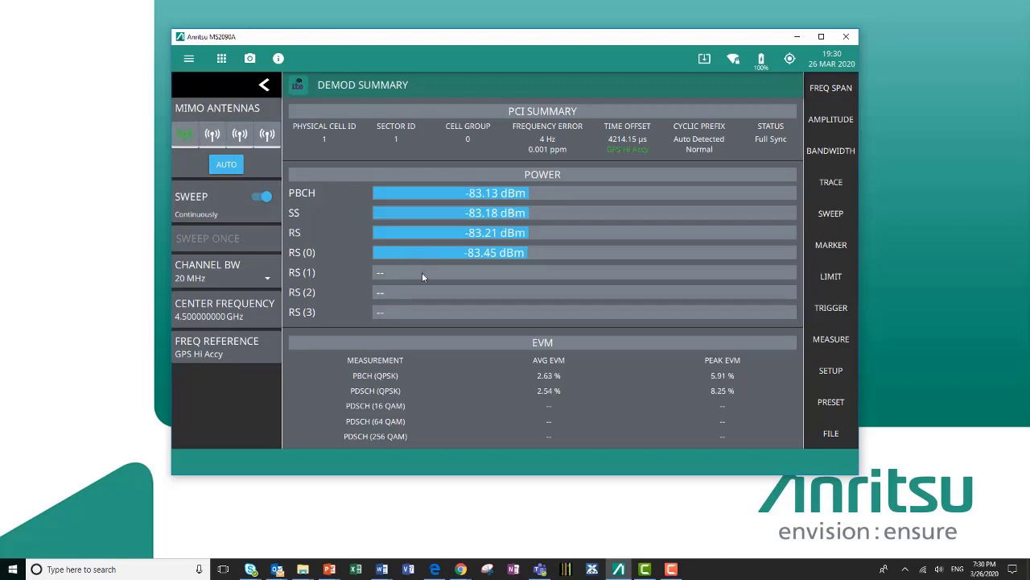
mouse_move(269, 174)
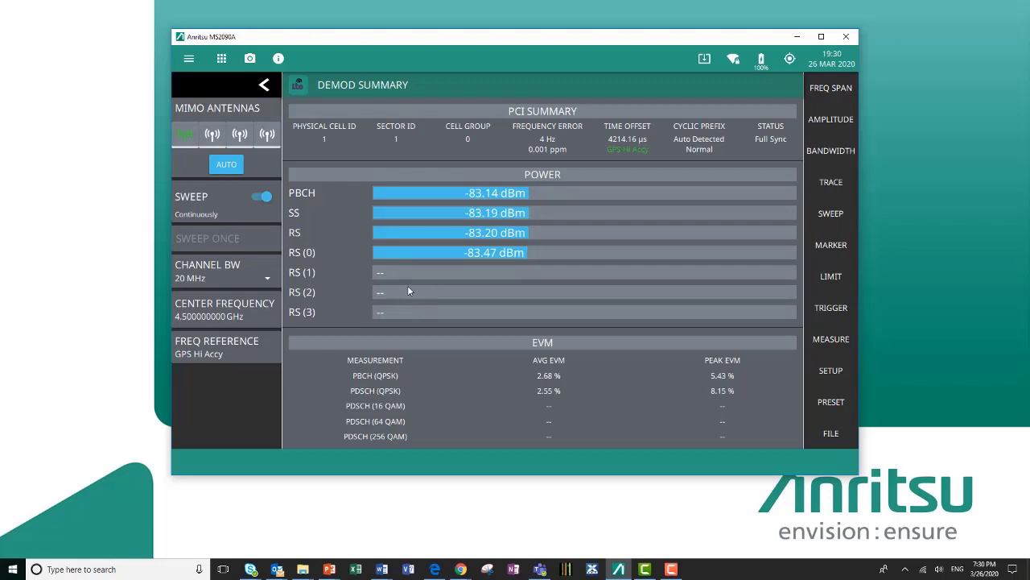
mouse_move(287, 150)
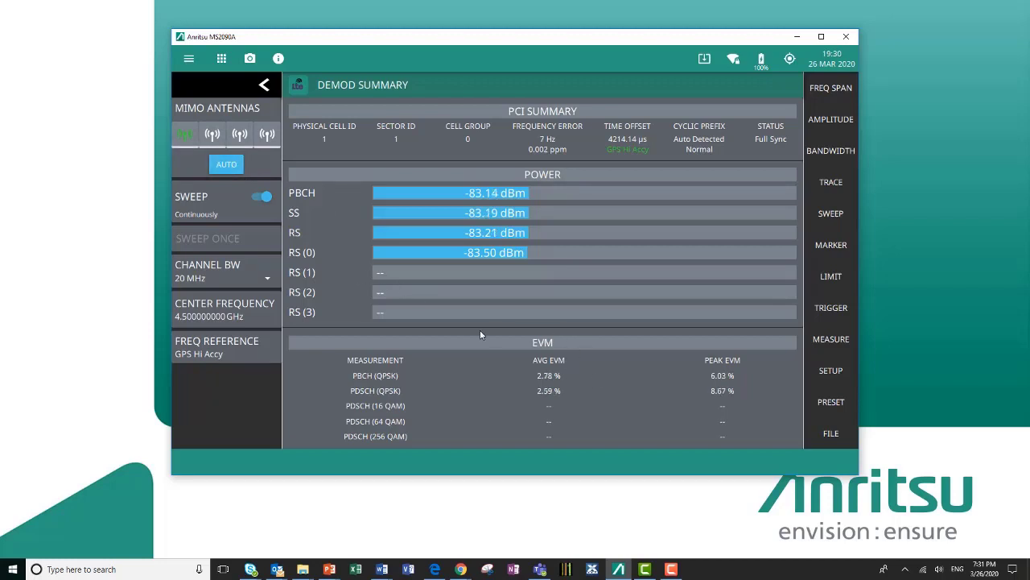
mouse_move(444, 396)
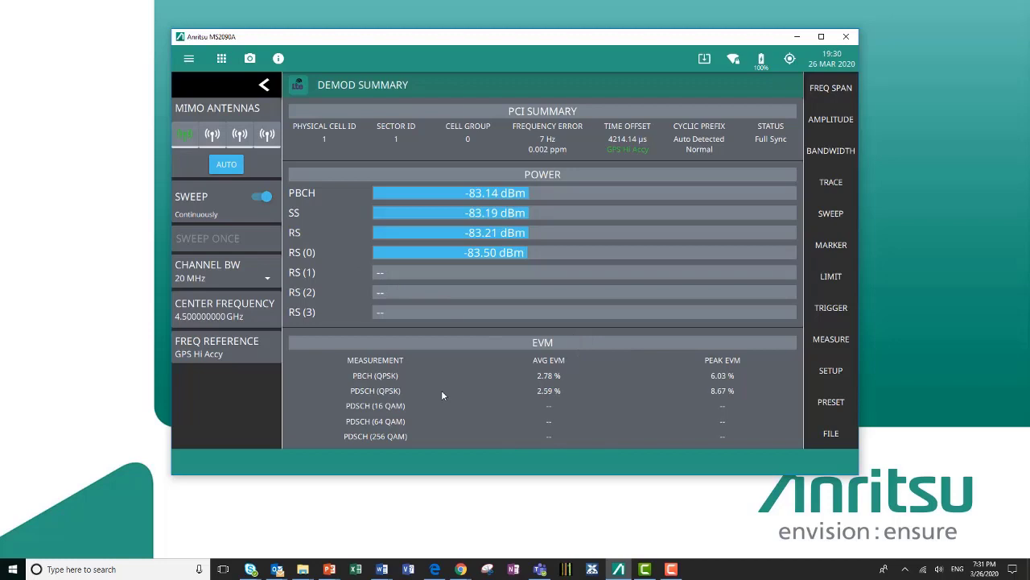
mouse_move(393, 445)
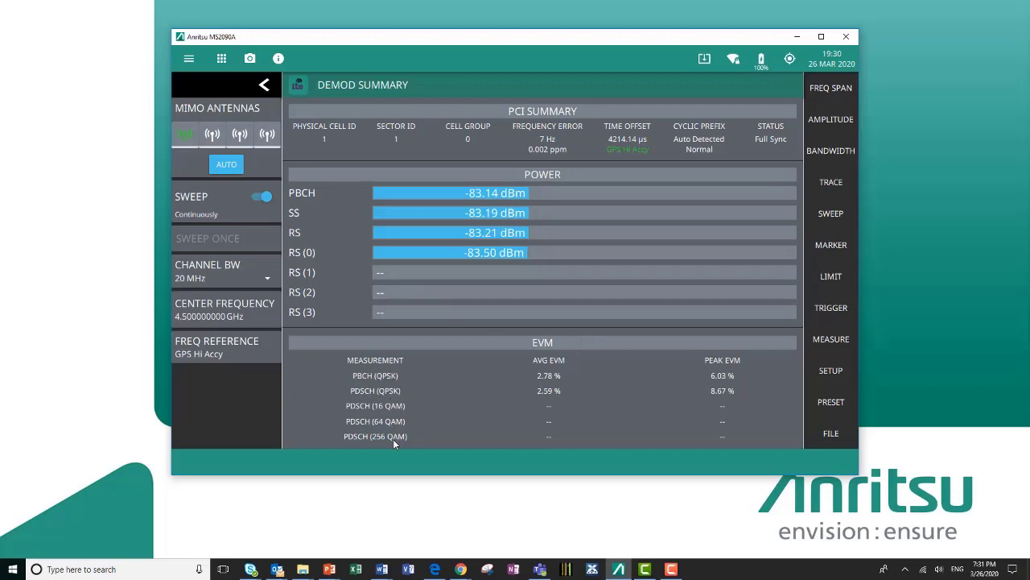
mouse_move(533, 405)
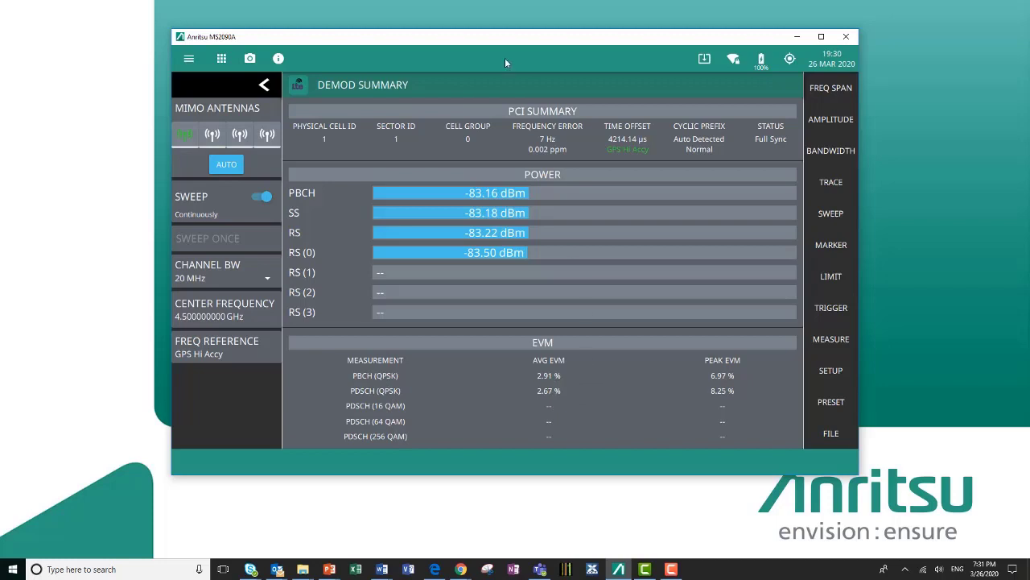
mouse_move(402, 103)
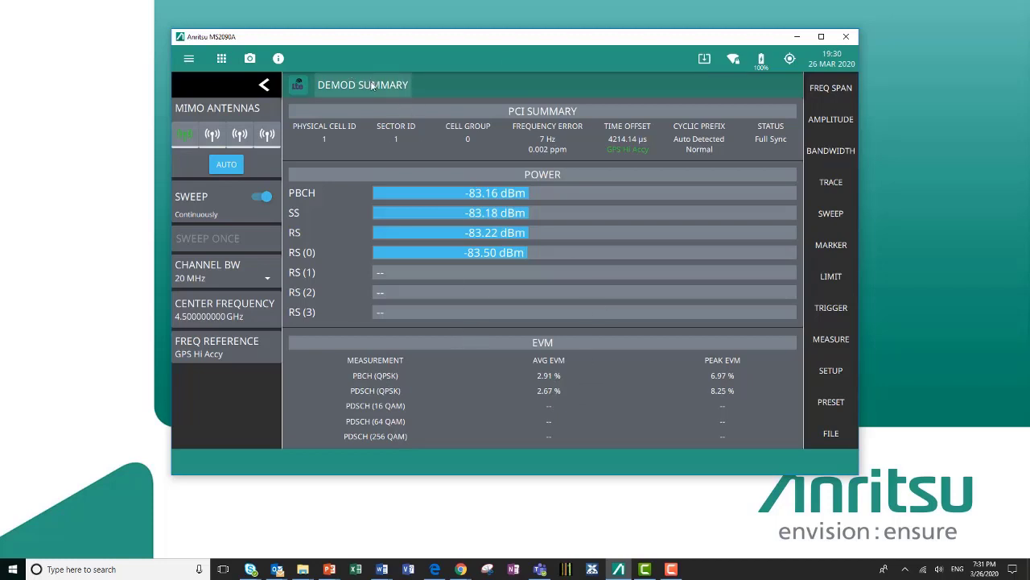
Step: Switch to the Channel Power measurement, then bring up the Channel Spectrum view with its OBW setup options
left_click(363, 85)
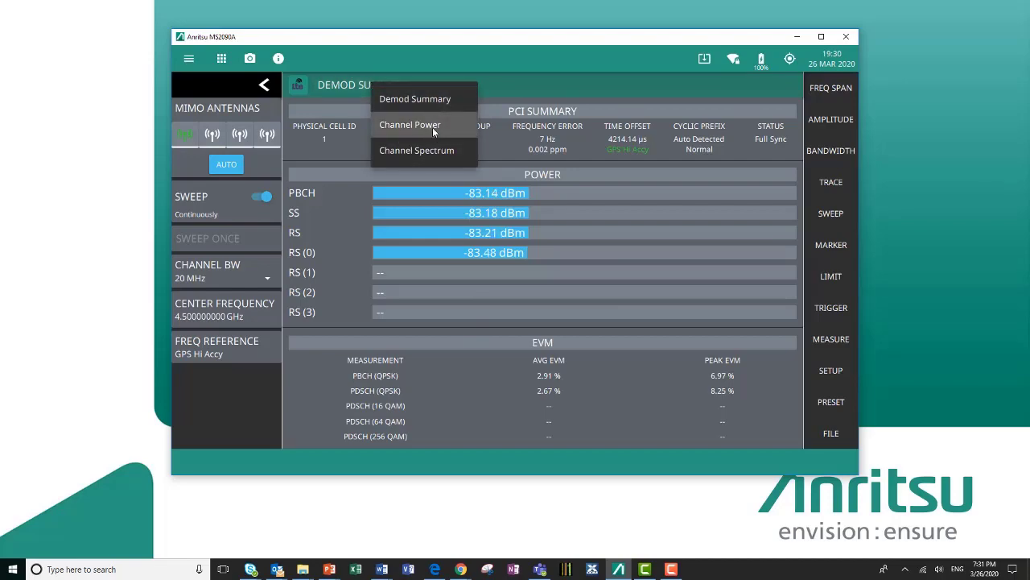
left_click(409, 124)
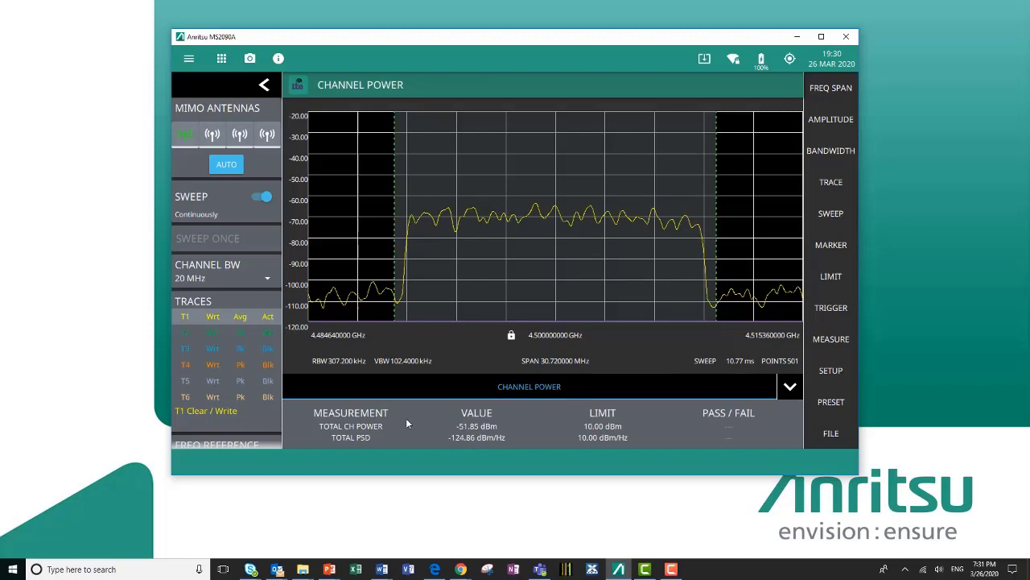
left_click(830, 370)
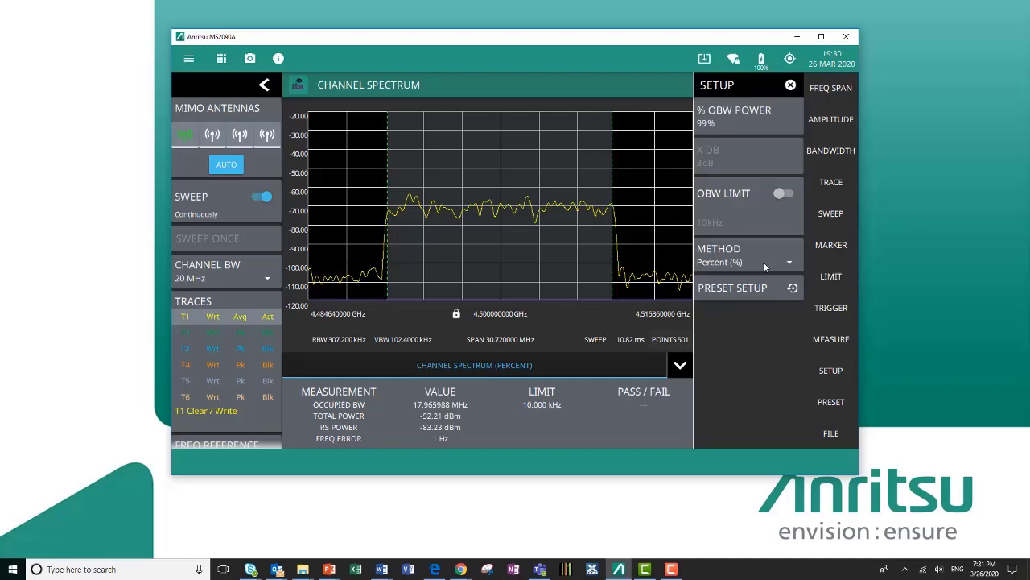
left_click(369, 85)
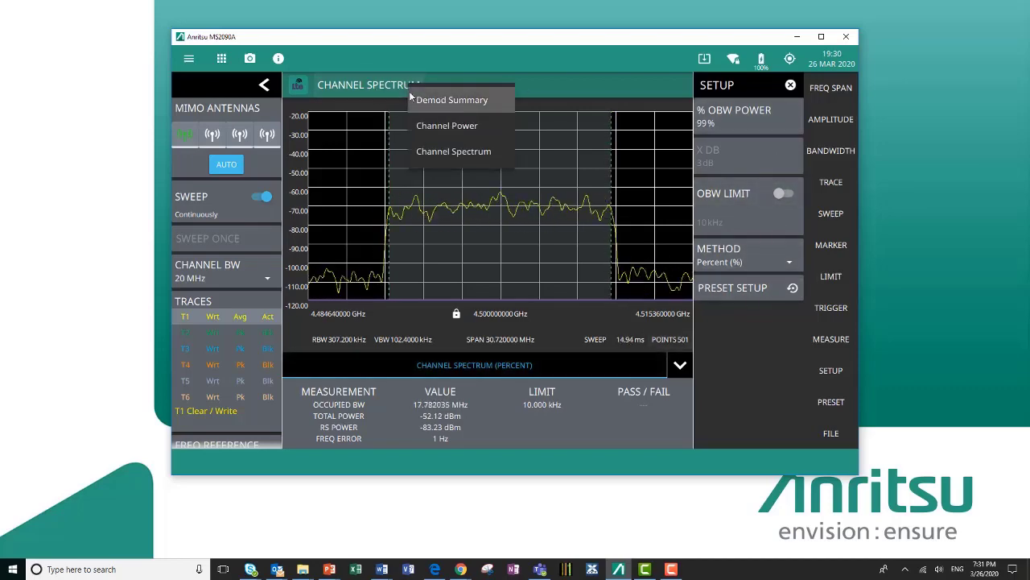
Step: Return to Demod Summary and show the antenna-pair Time Alignment Error (TAE) view
left_click(452, 99)
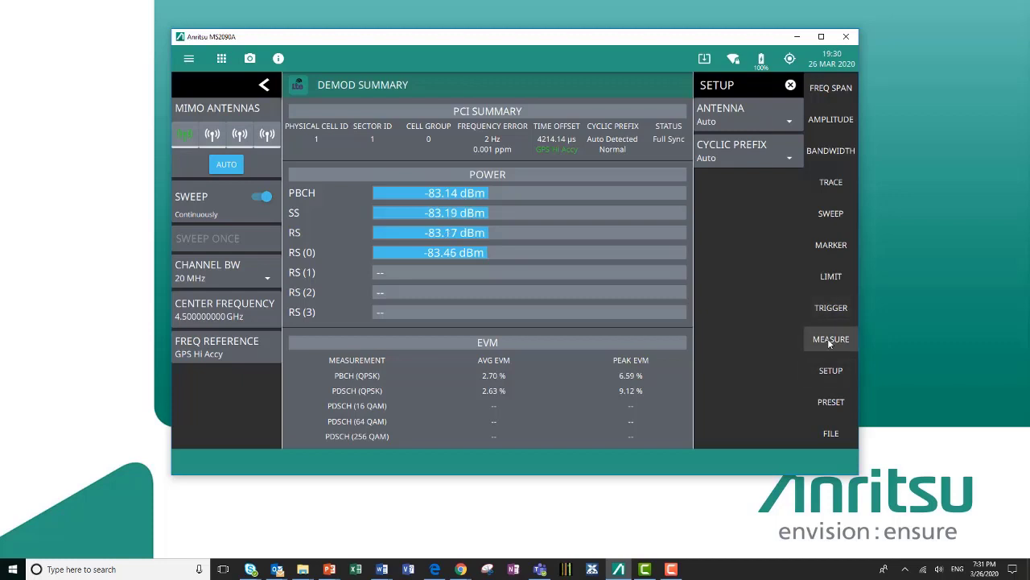
left_click(830, 339)
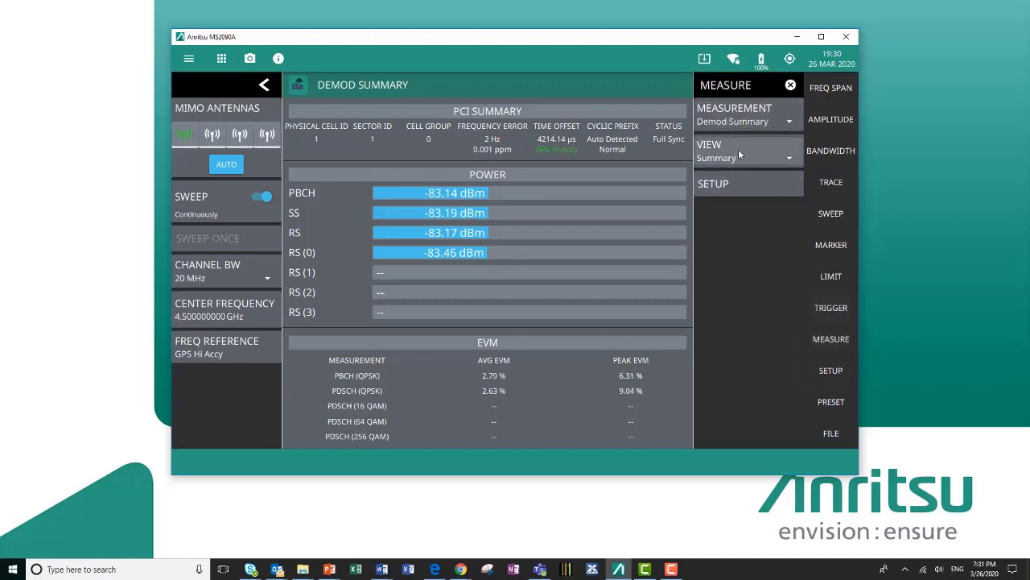
left_click(745, 151)
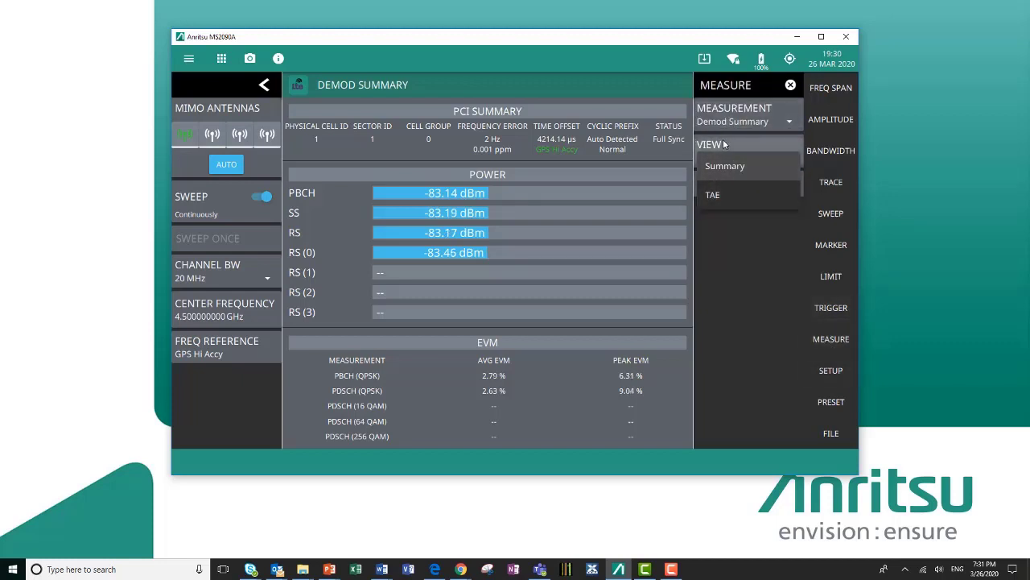
left_click(713, 194)
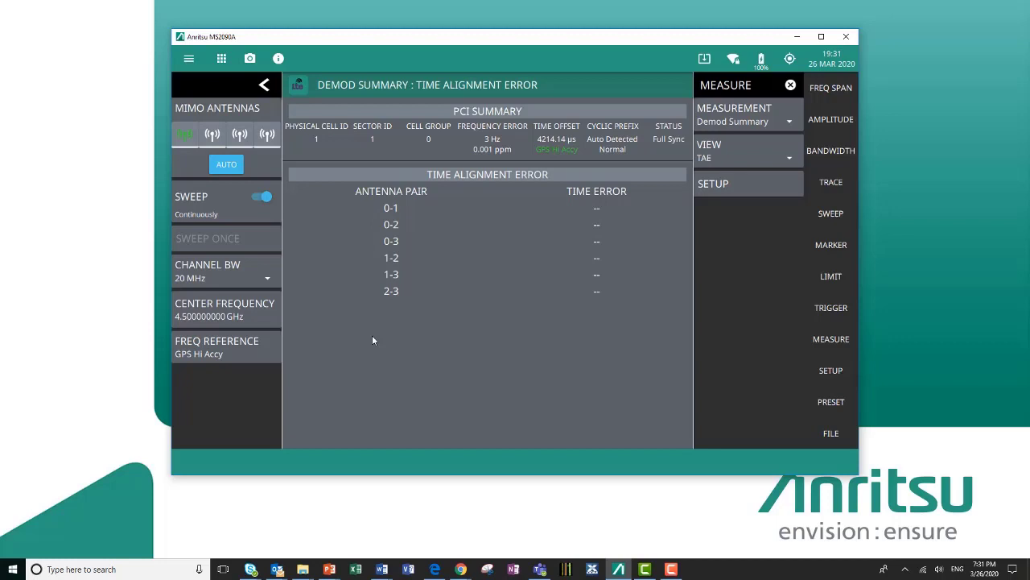
mouse_move(391, 286)
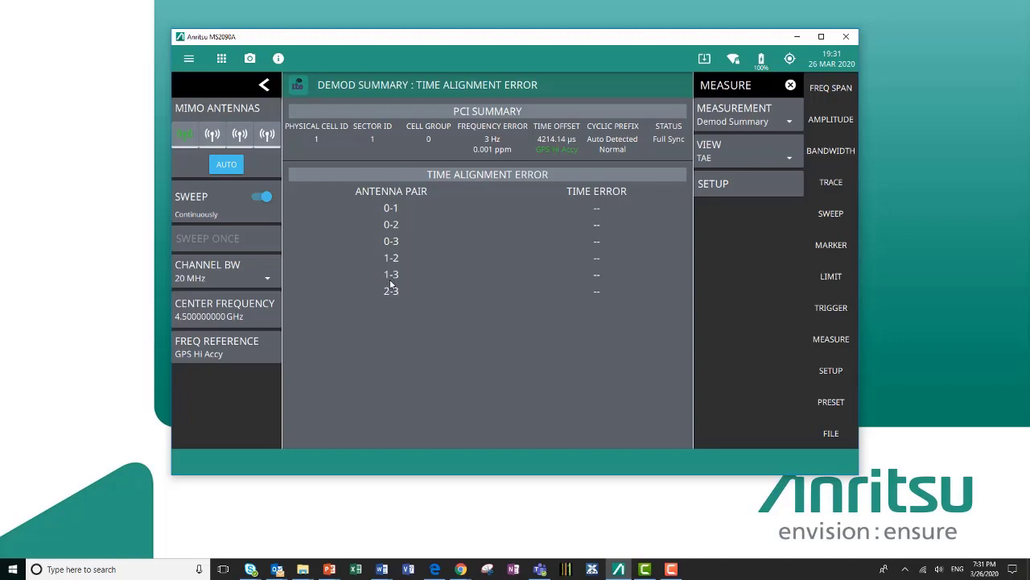
mouse_move(380, 184)
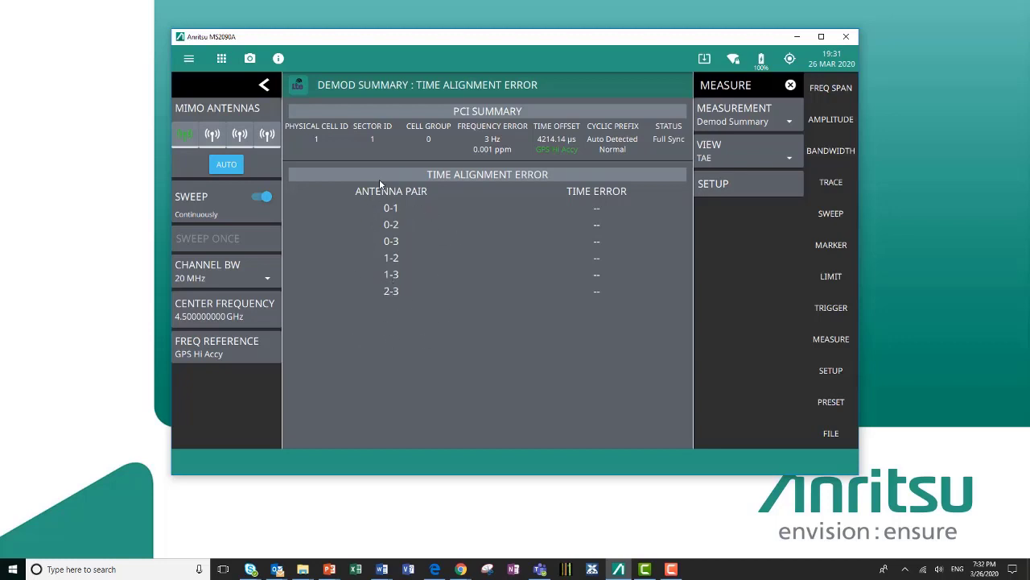
Step: Set the Demod Summary view back to Summary, where PBCH EVM reads 2.79%
left_click(747, 150)
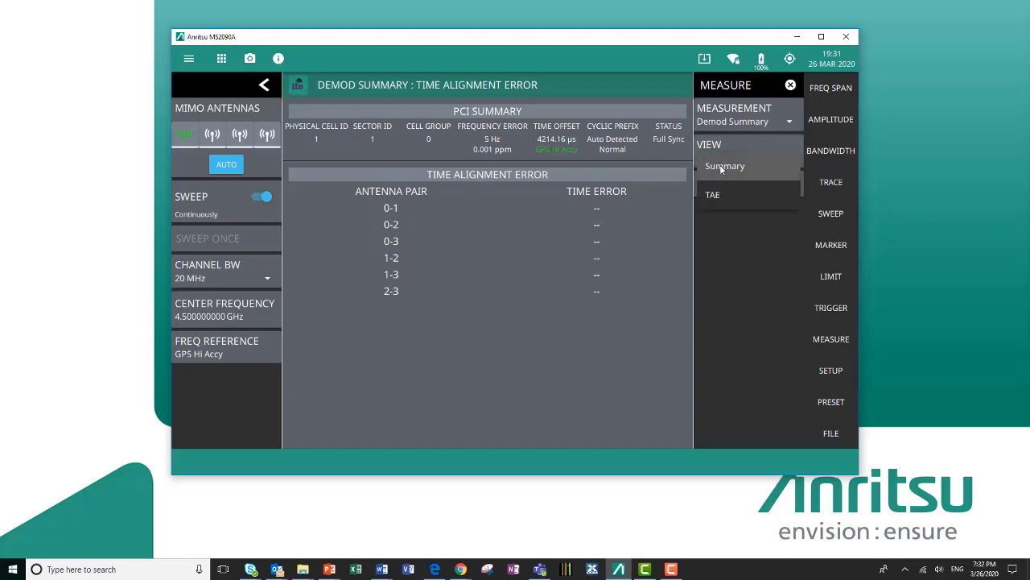
left_click(724, 166)
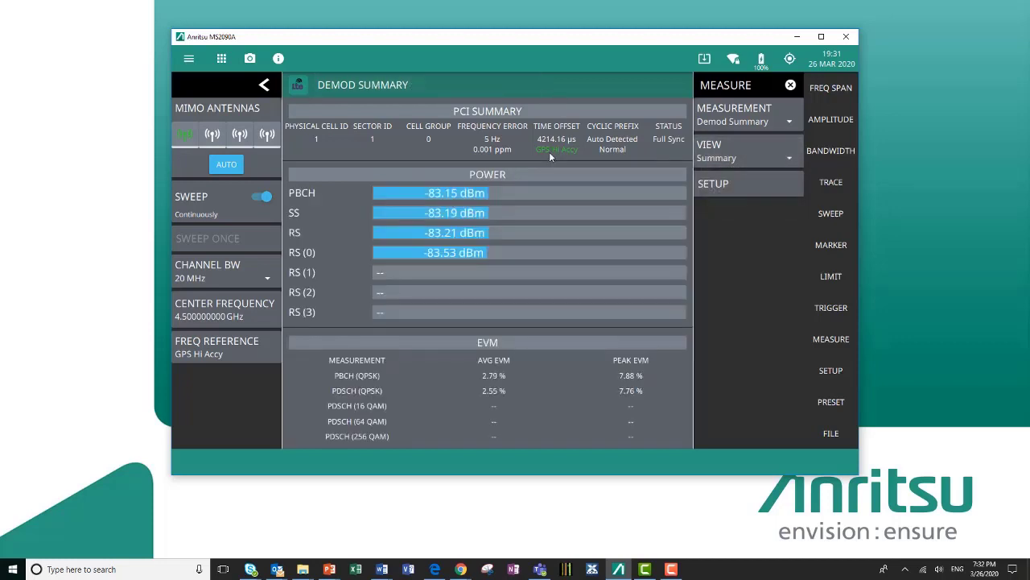